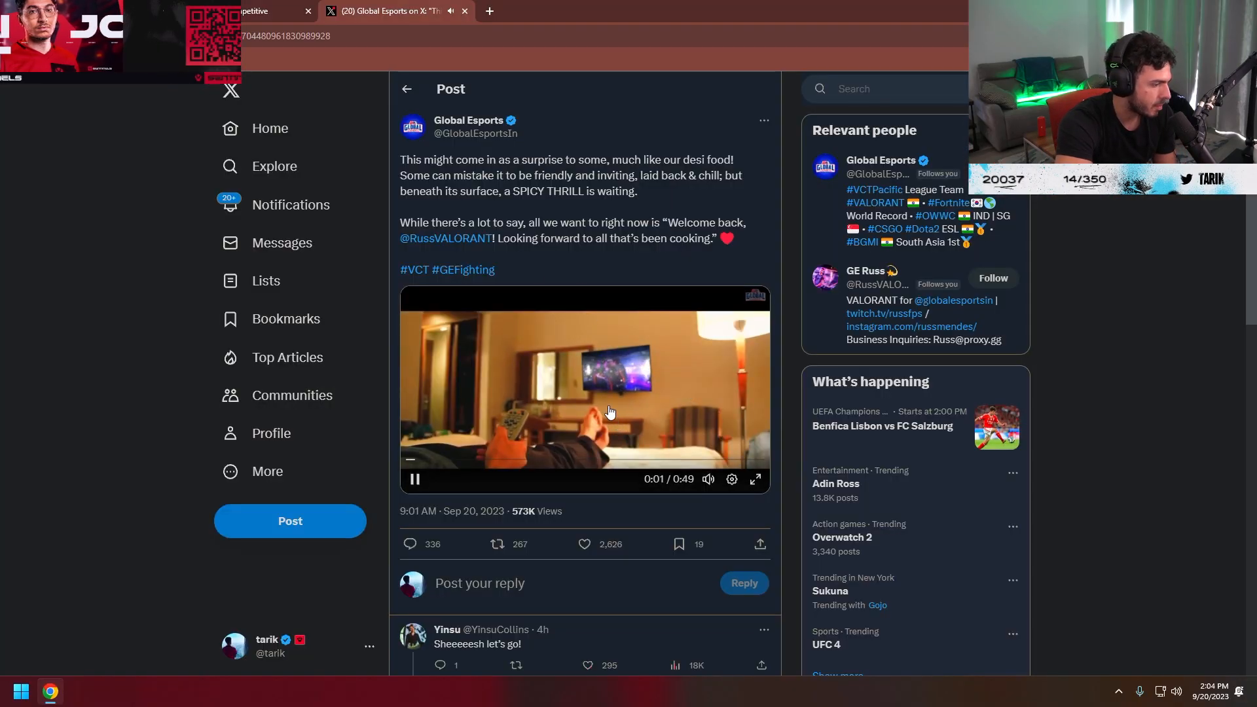
Scroll past the Global Esports welcome-back video to the replies, then switch to the Reddit thread tab
scroll("down", 3)
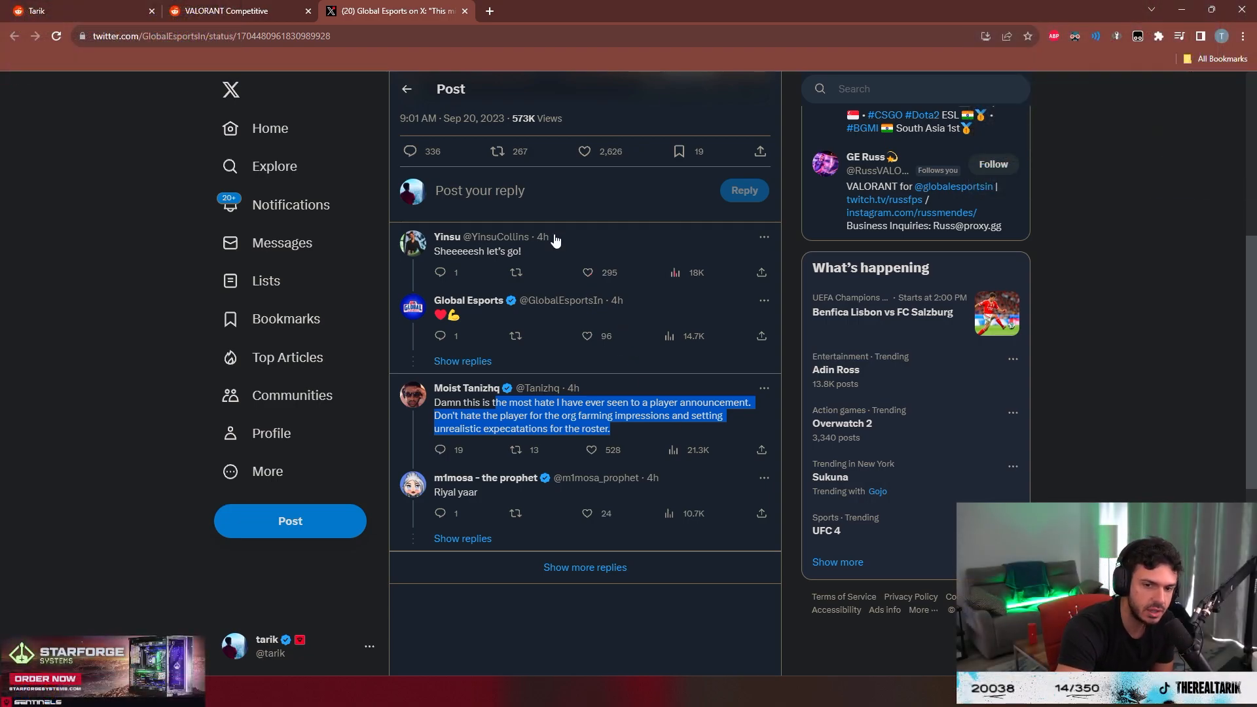
mouse_move(564, 213)
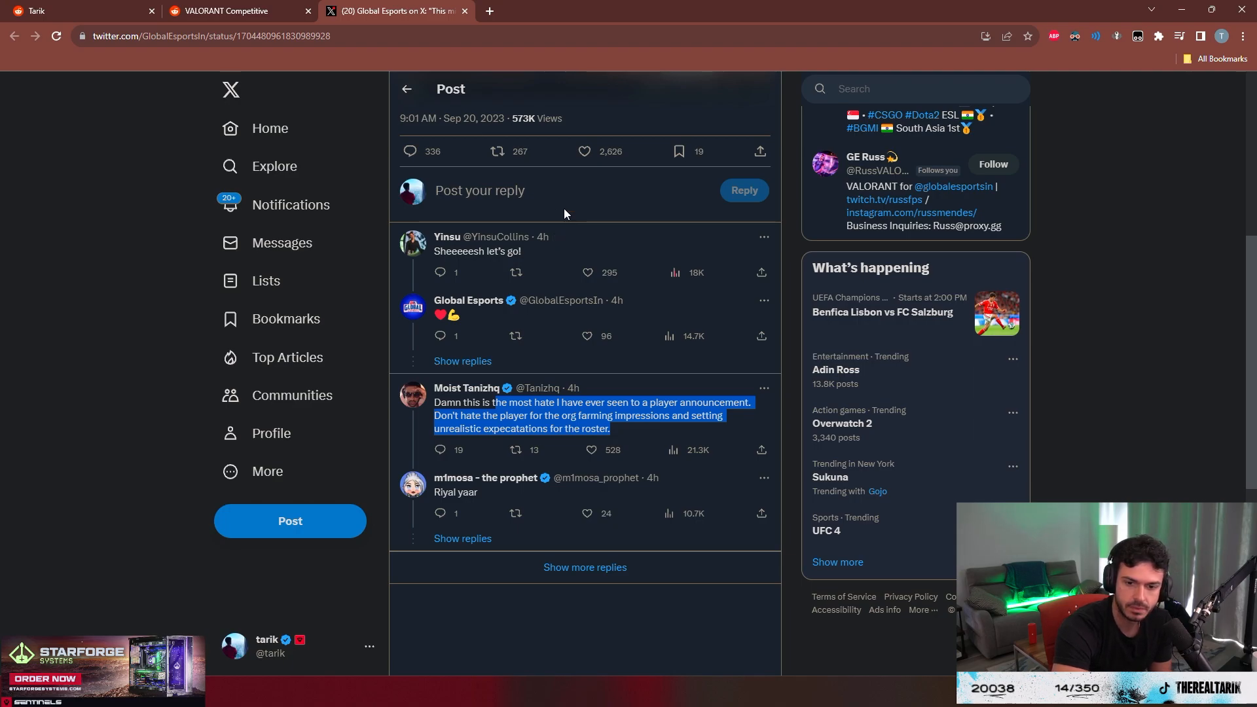
left_click(233, 10)
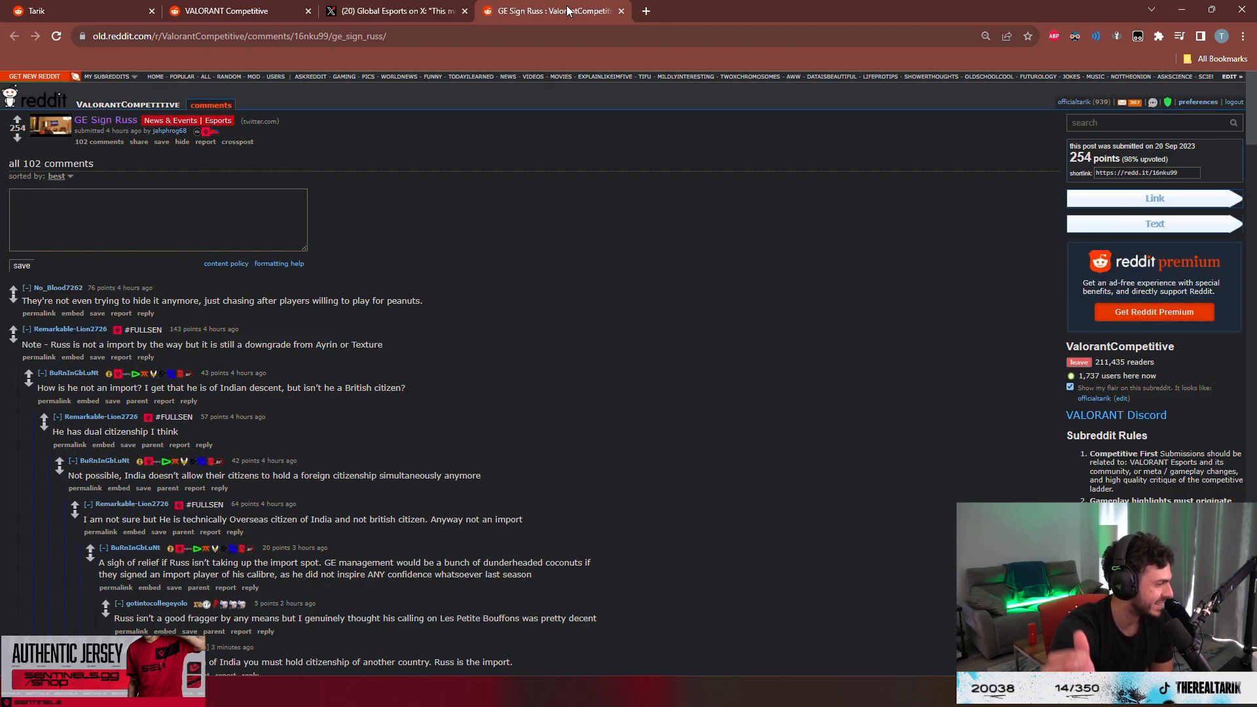
mouse_move(241, 316)
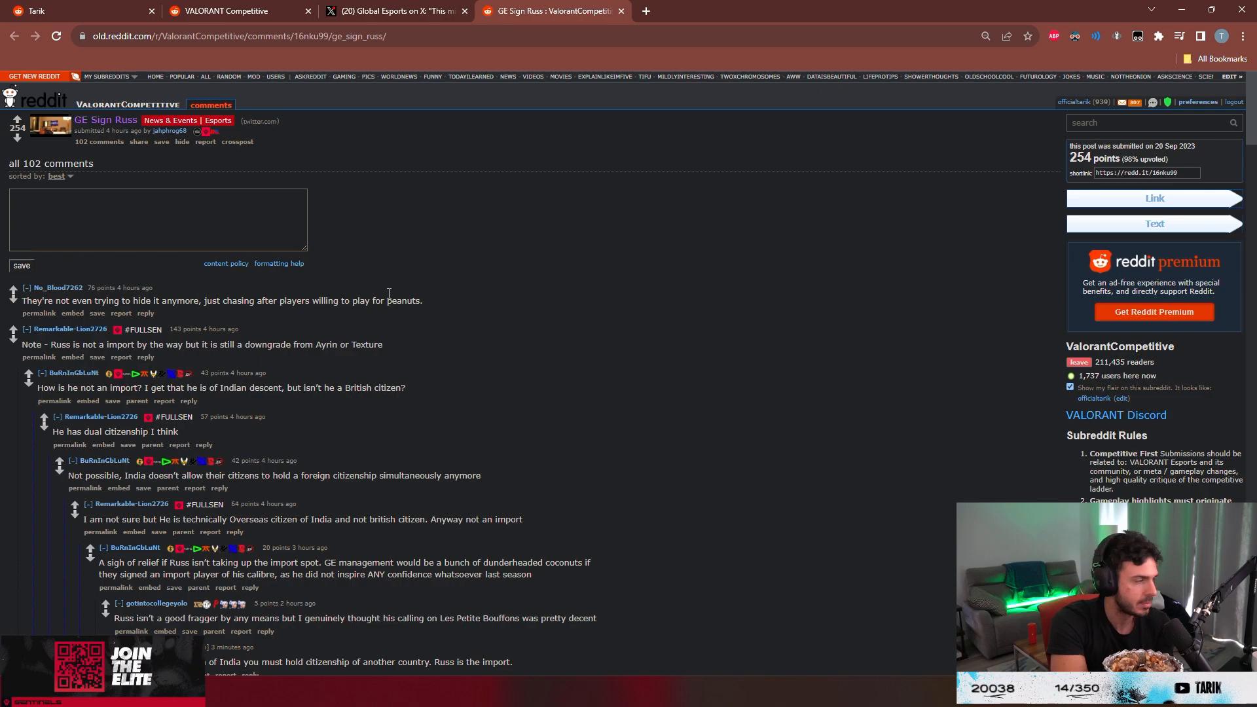
mouse_move(401, 231)
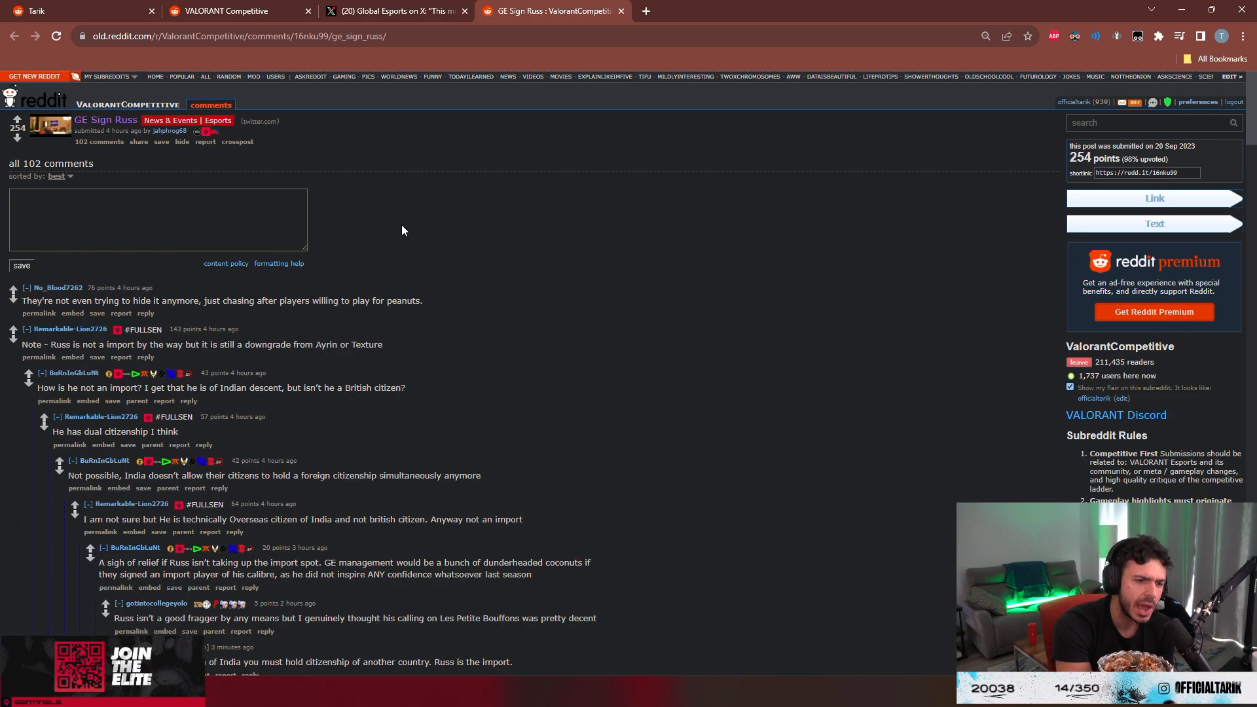
mouse_move(377, 340)
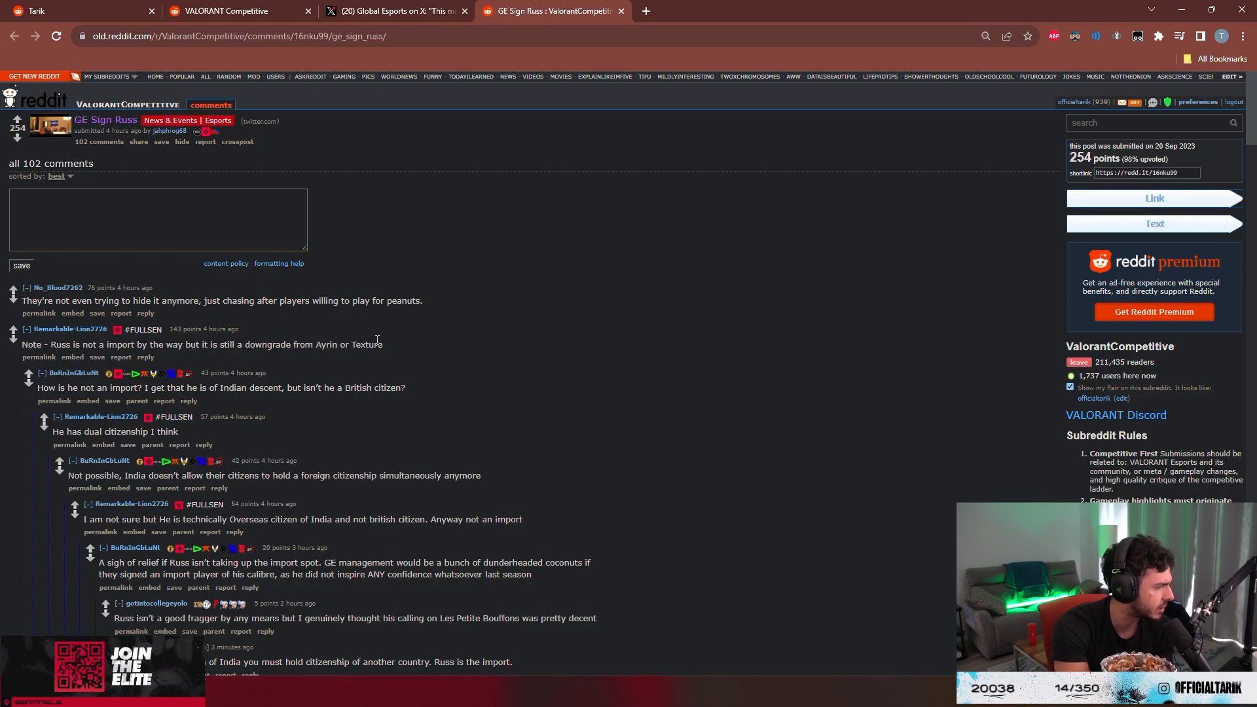
Scroll through the comments debating Russ's dual citizenship, OCI status and the GE disasterclass reactions
scroll("down", 3)
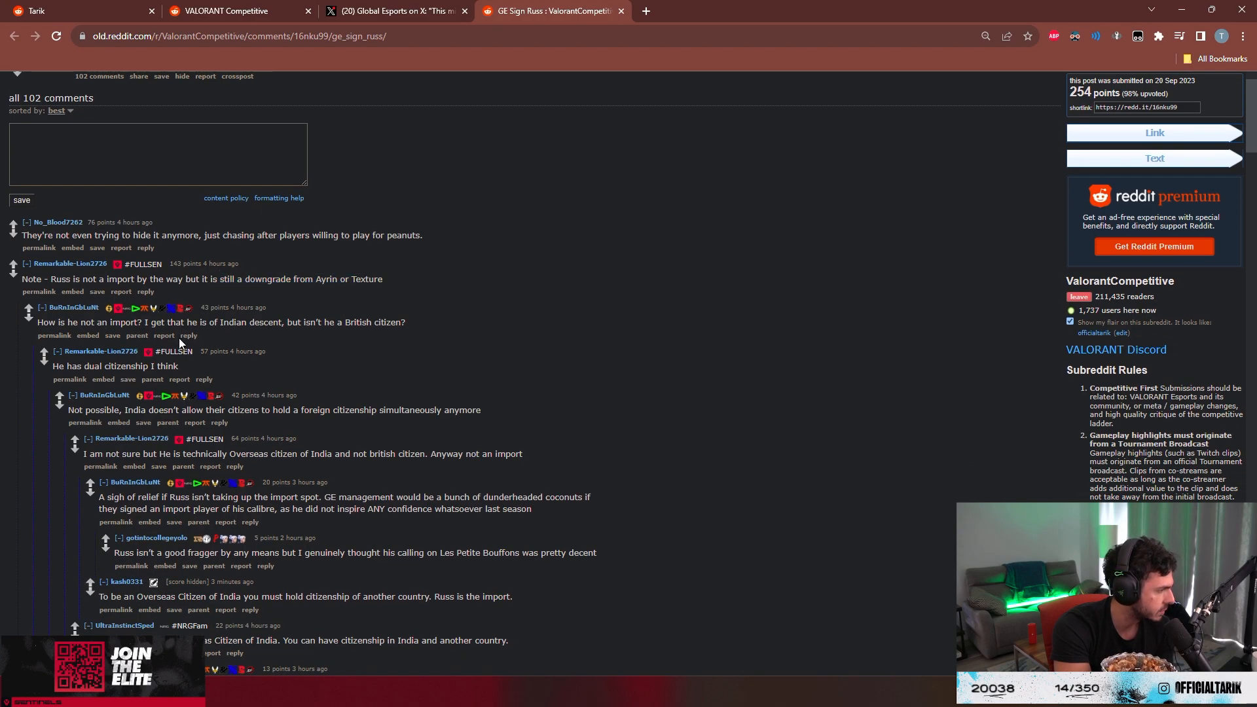
scroll("down", 3)
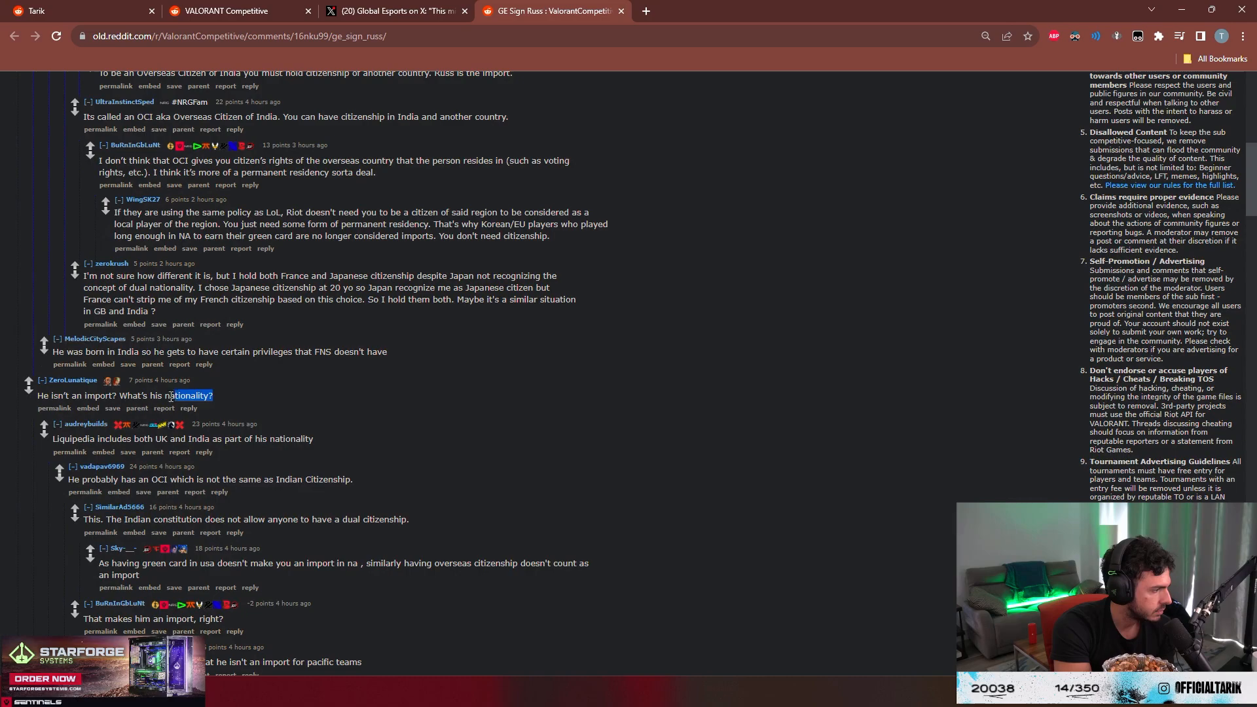
scroll("down", 3)
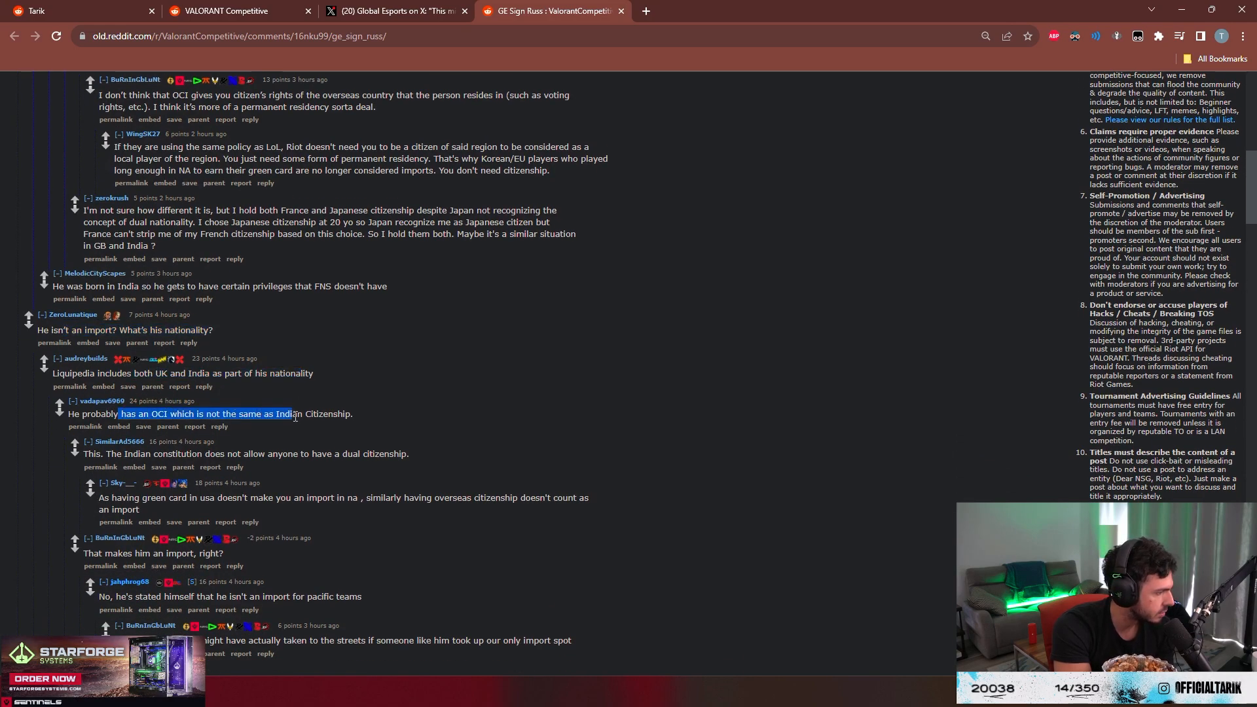
mouse_move(159, 455)
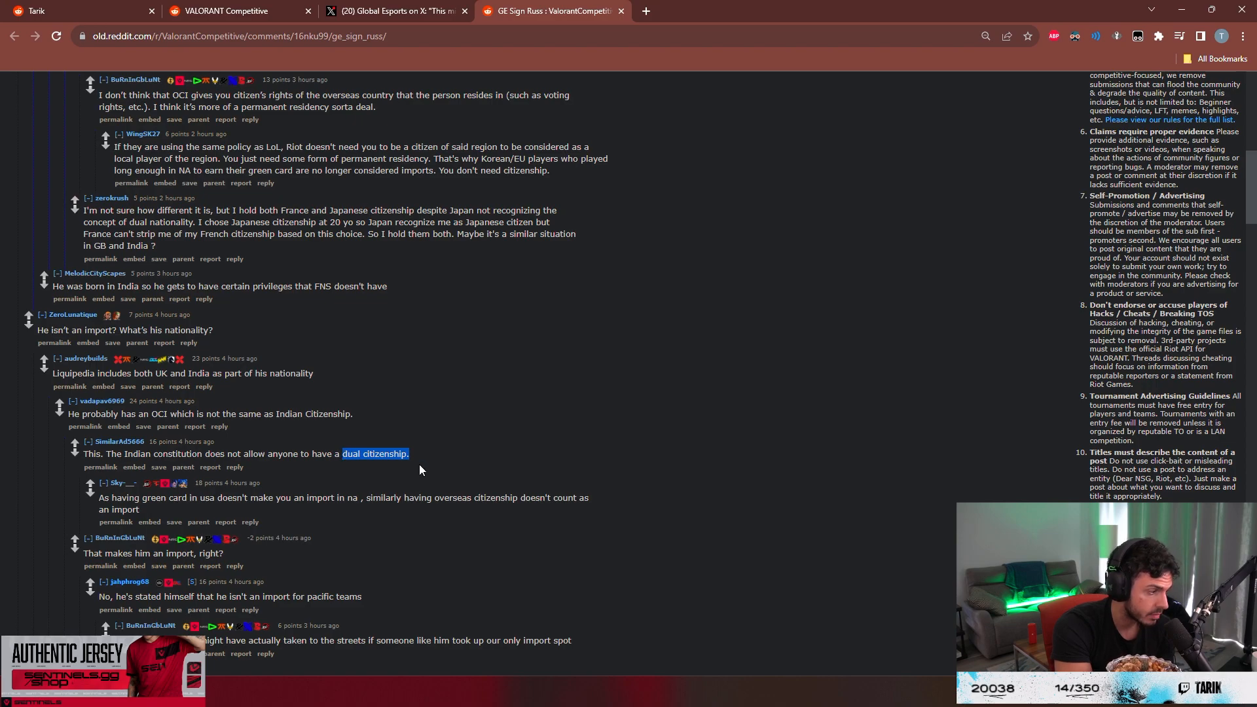
scroll("down", 3)
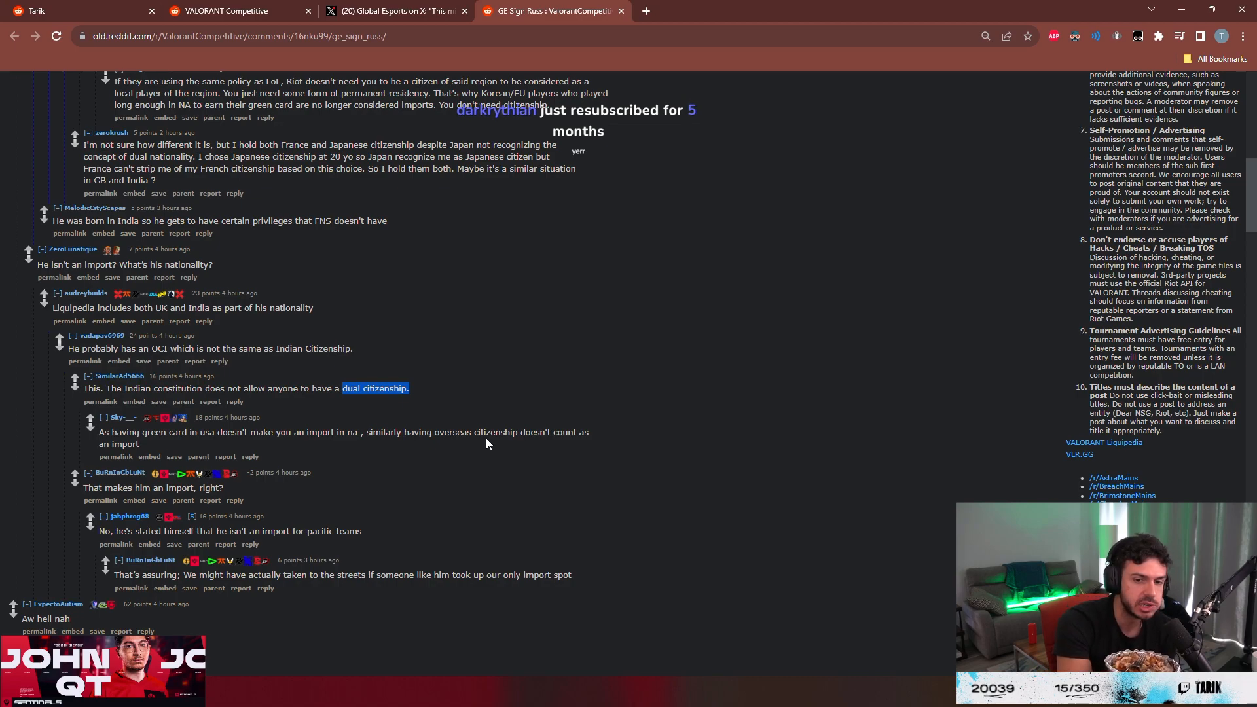
scroll("down", 3)
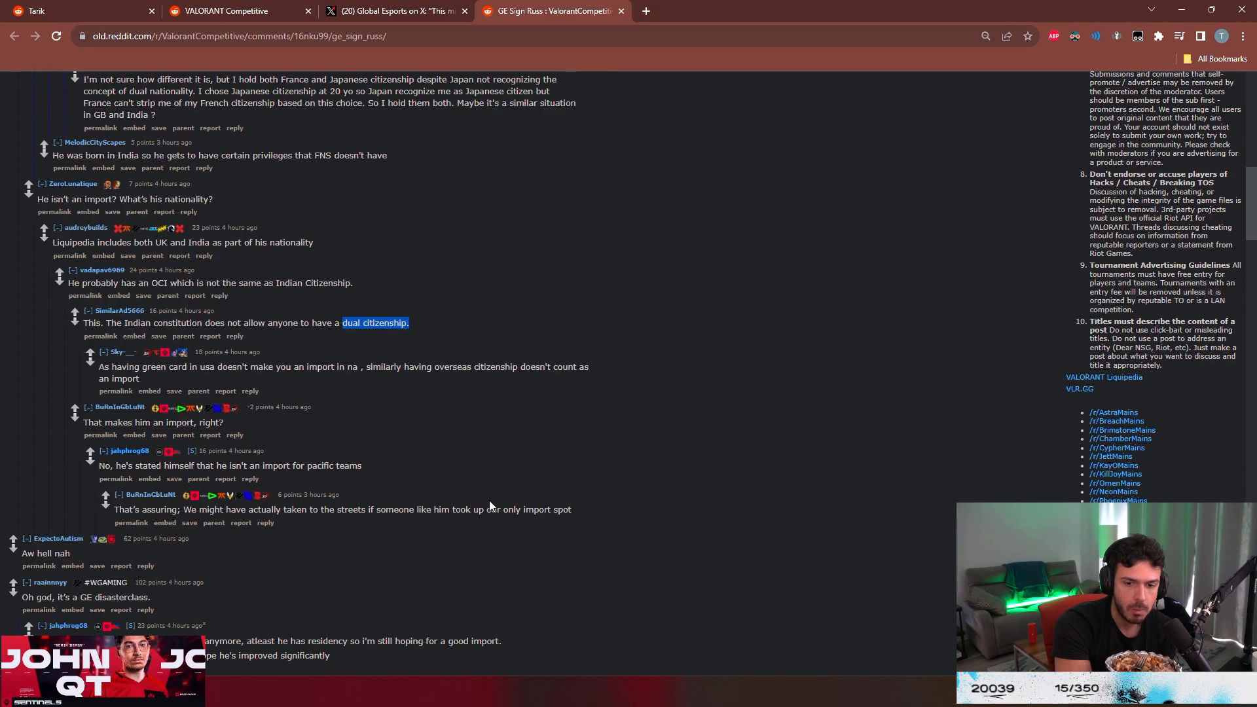
scroll("down", 3)
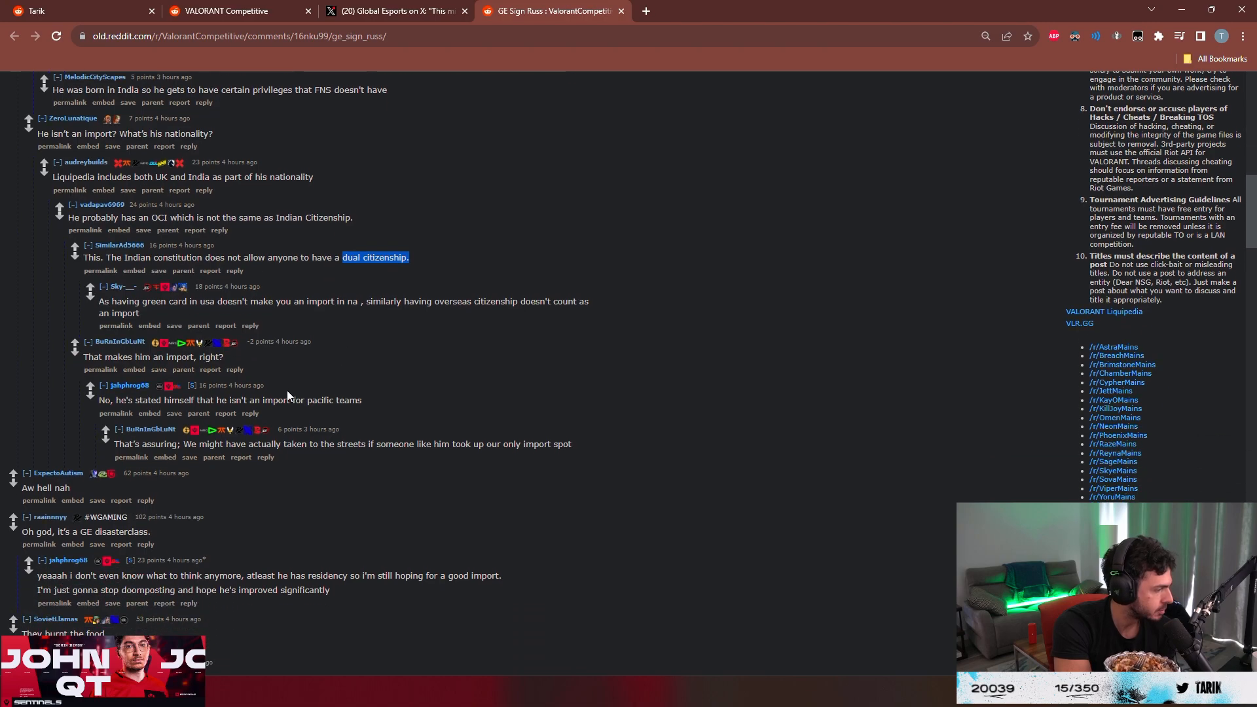
scroll("down", 3)
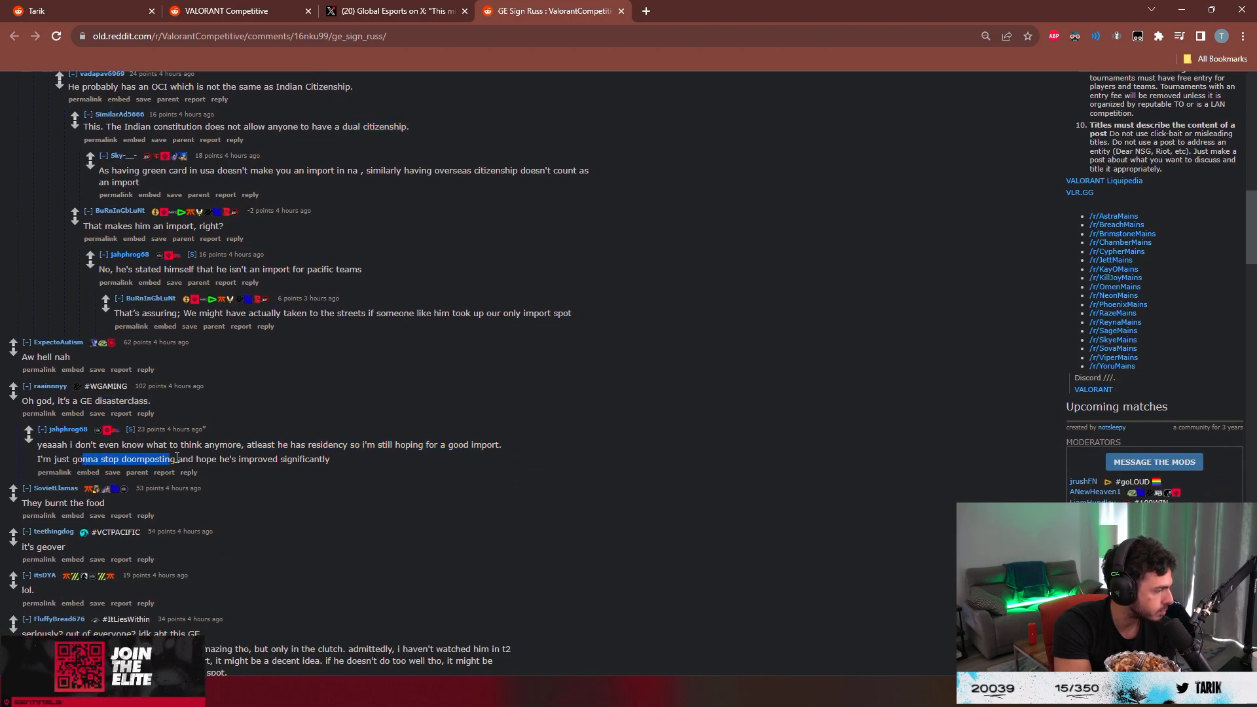
Scroll through the replies discussing Russ's reputation and GE's roster choices
scroll("down", 3)
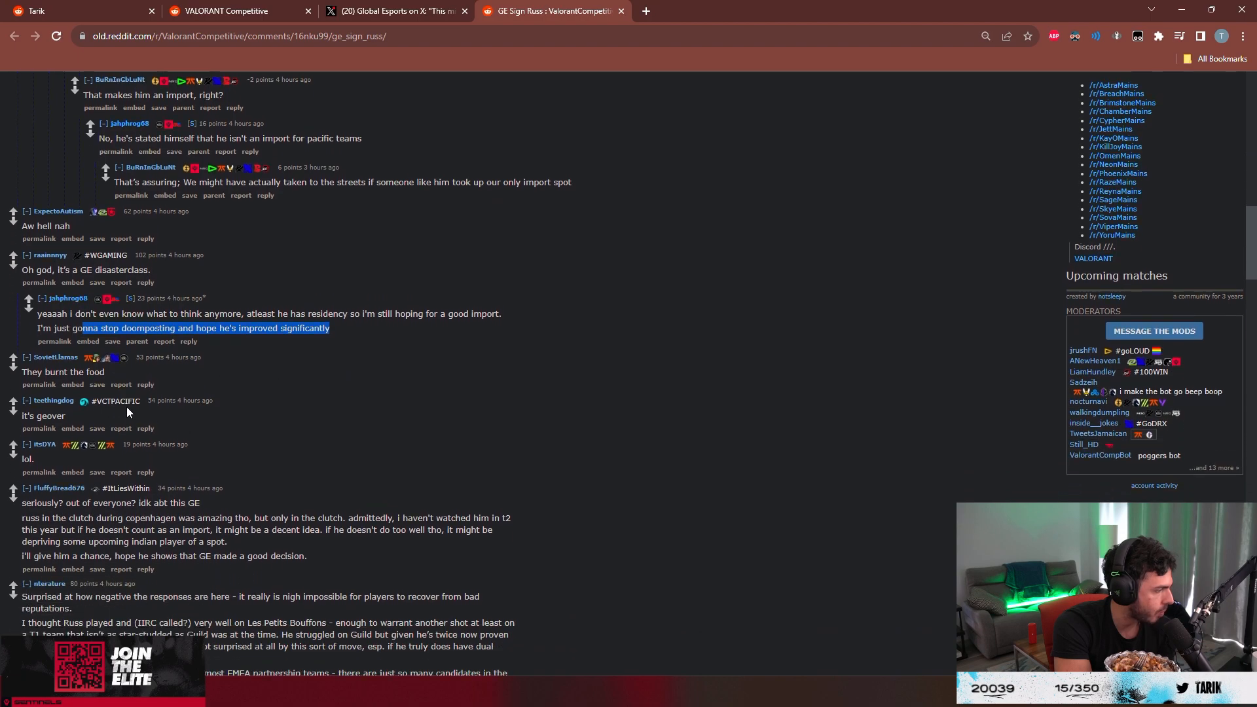
scroll("down", 3)
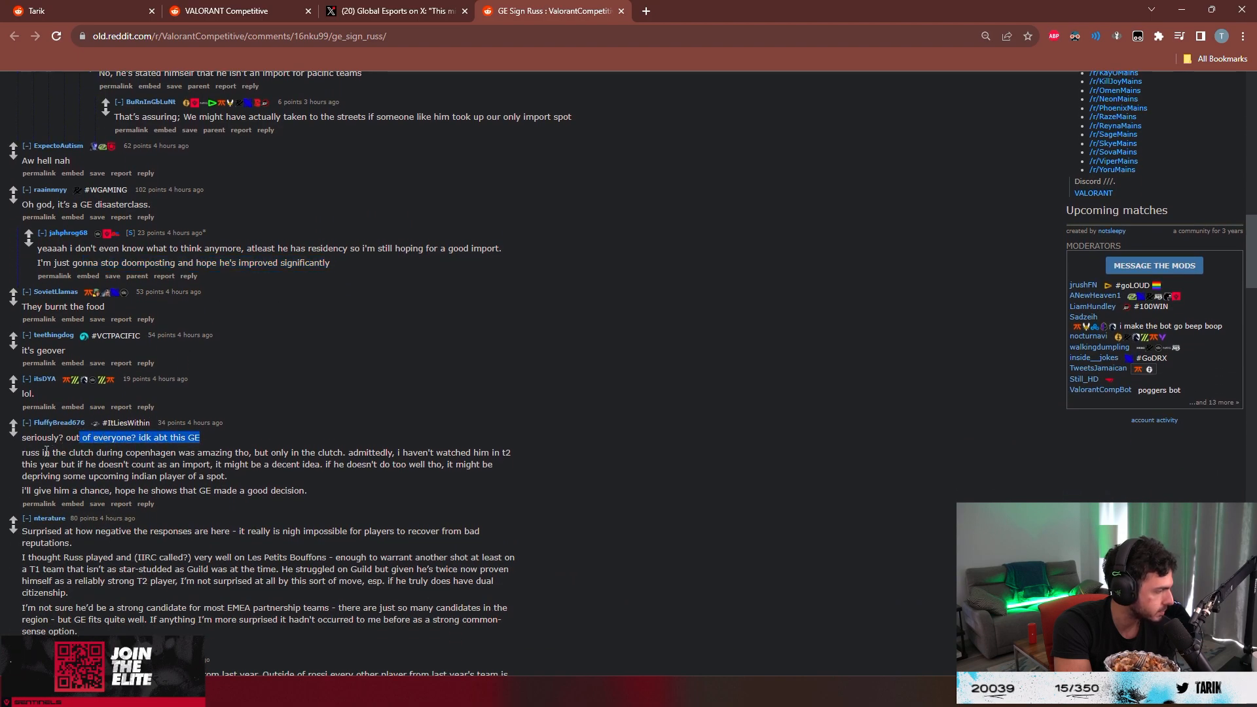
scroll("down", 3)
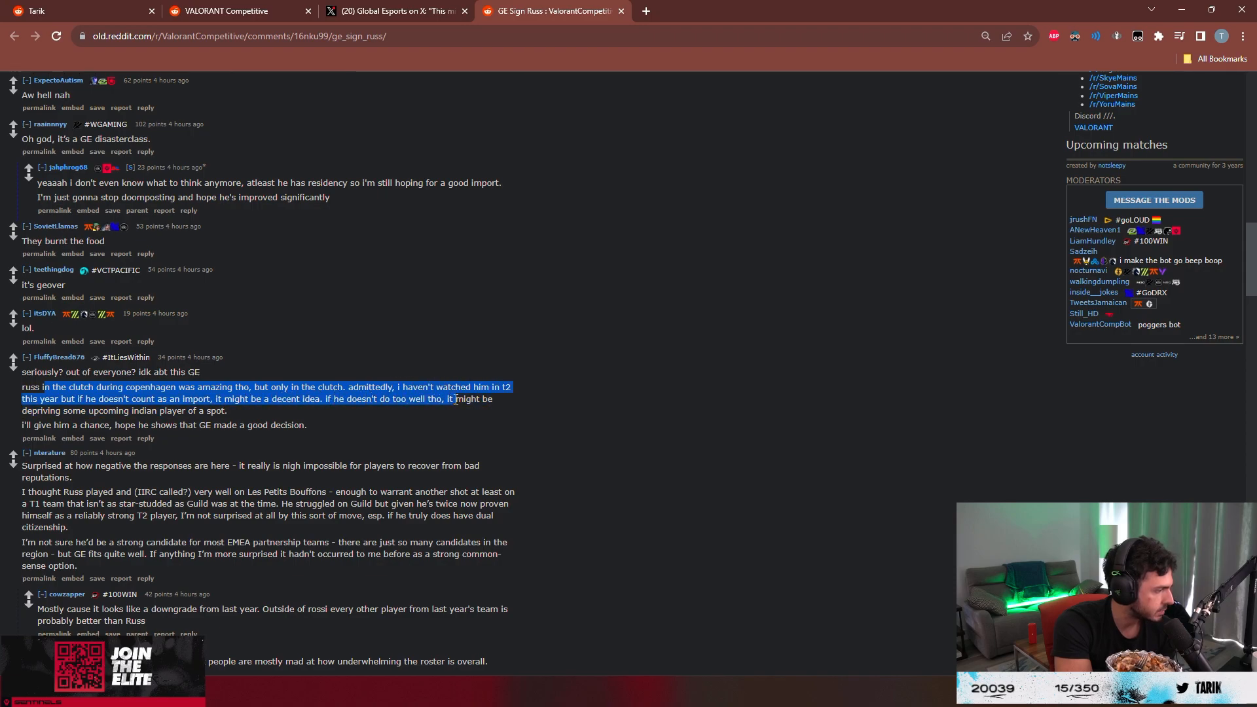
scroll("down", 3)
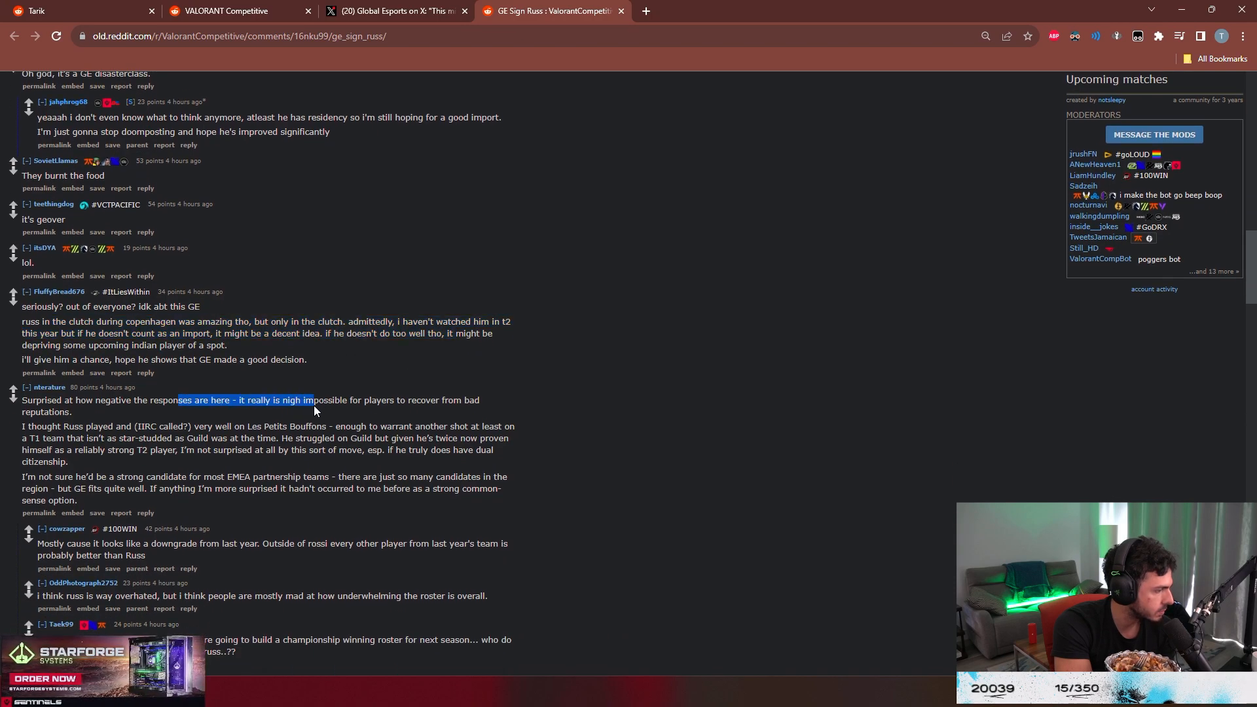
scroll("down", 3)
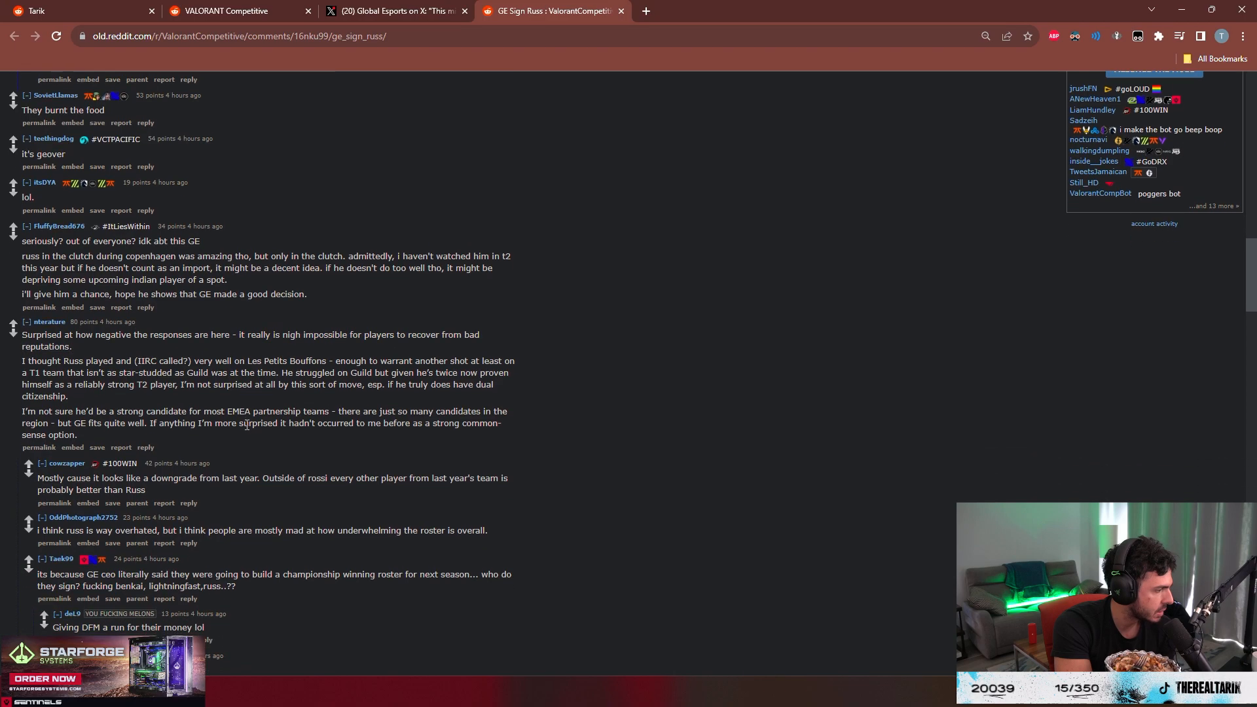
scroll("down", 3)
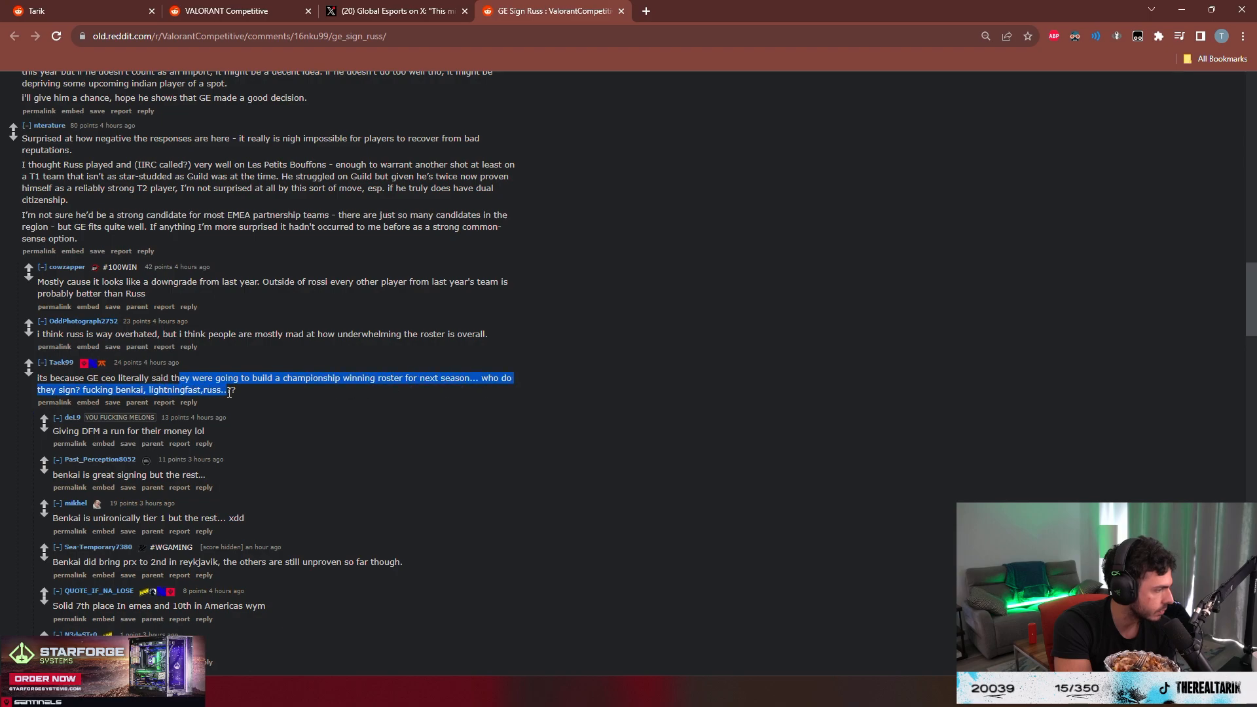
Continue down to the venmo bet that GE won't place top three with Russ
scroll("down", 3)
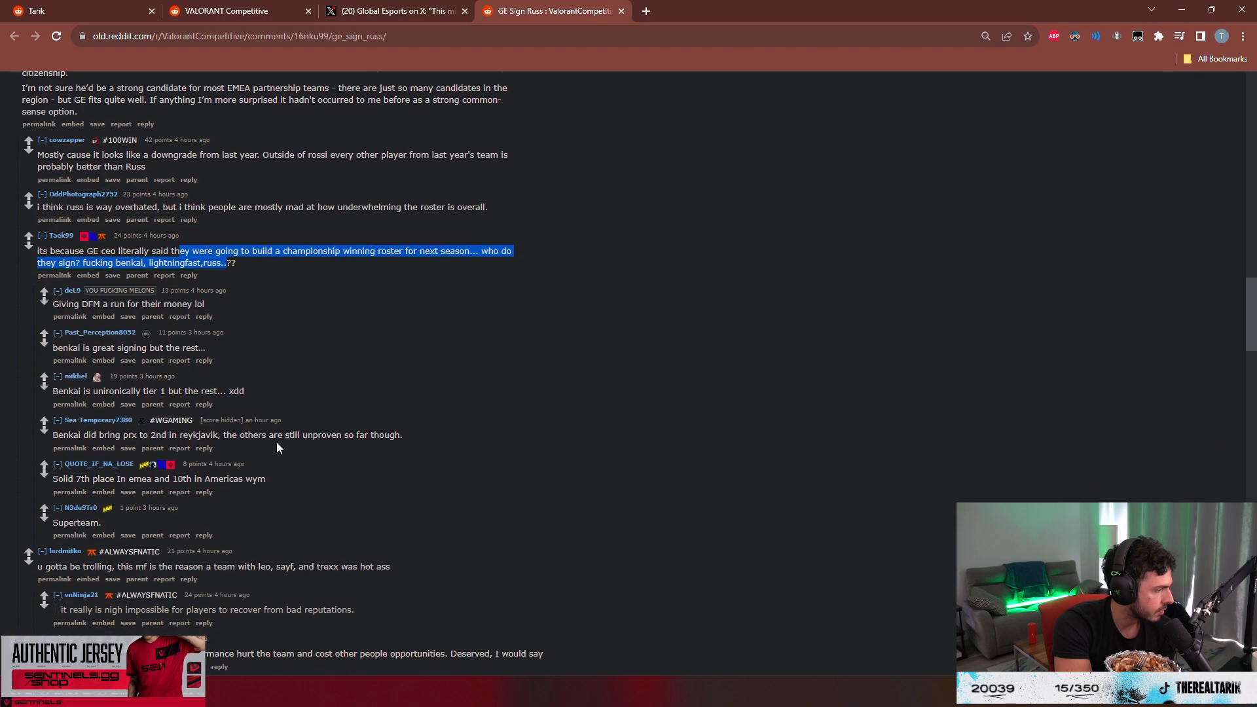
scroll("down", 3)
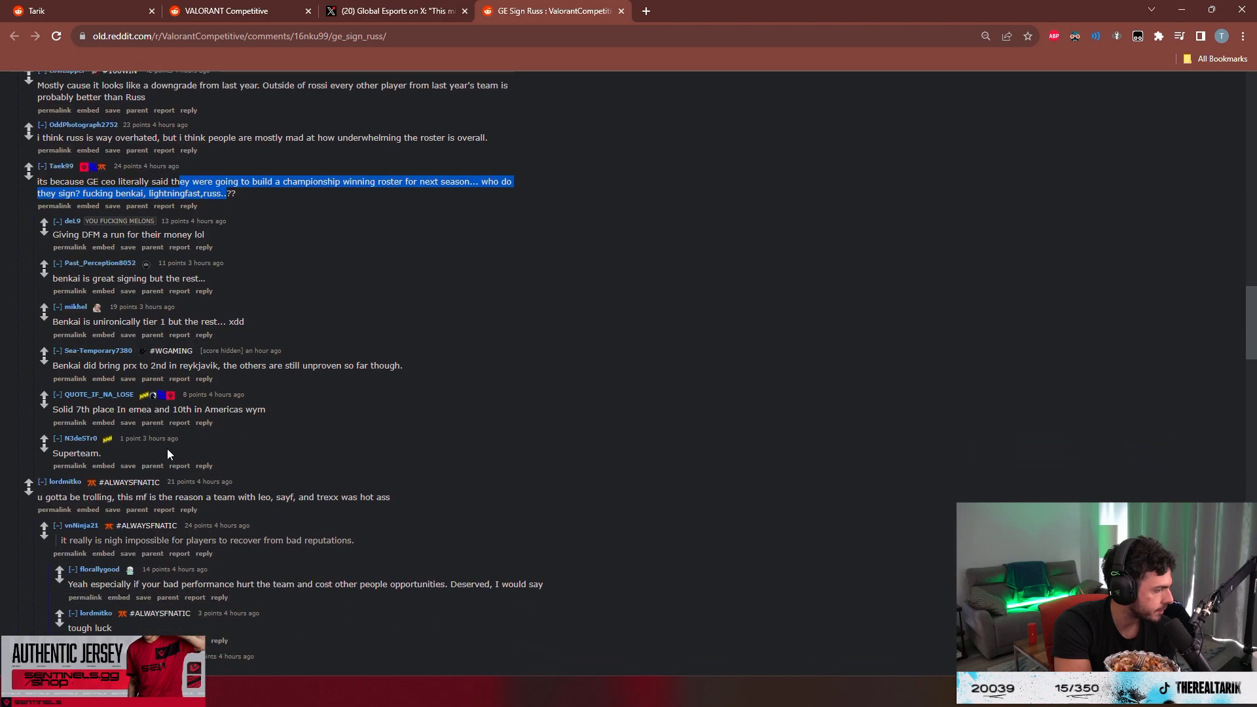
scroll("down", 3)
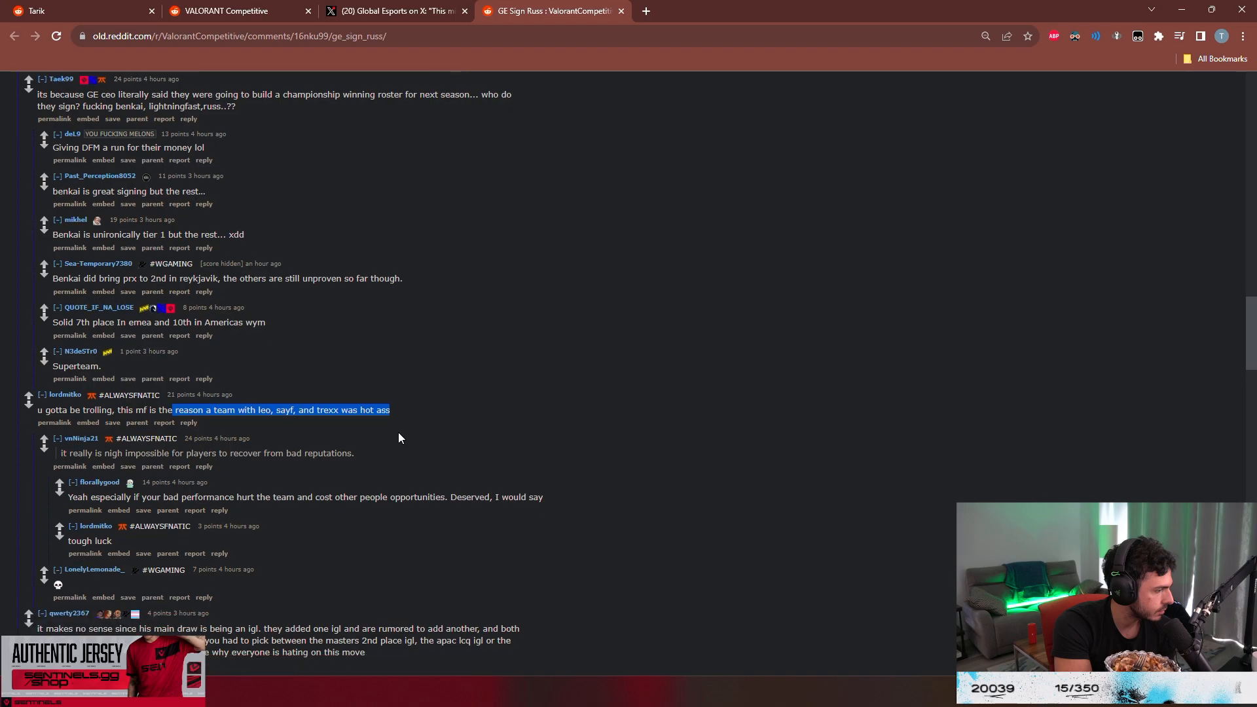
scroll("down", 3)
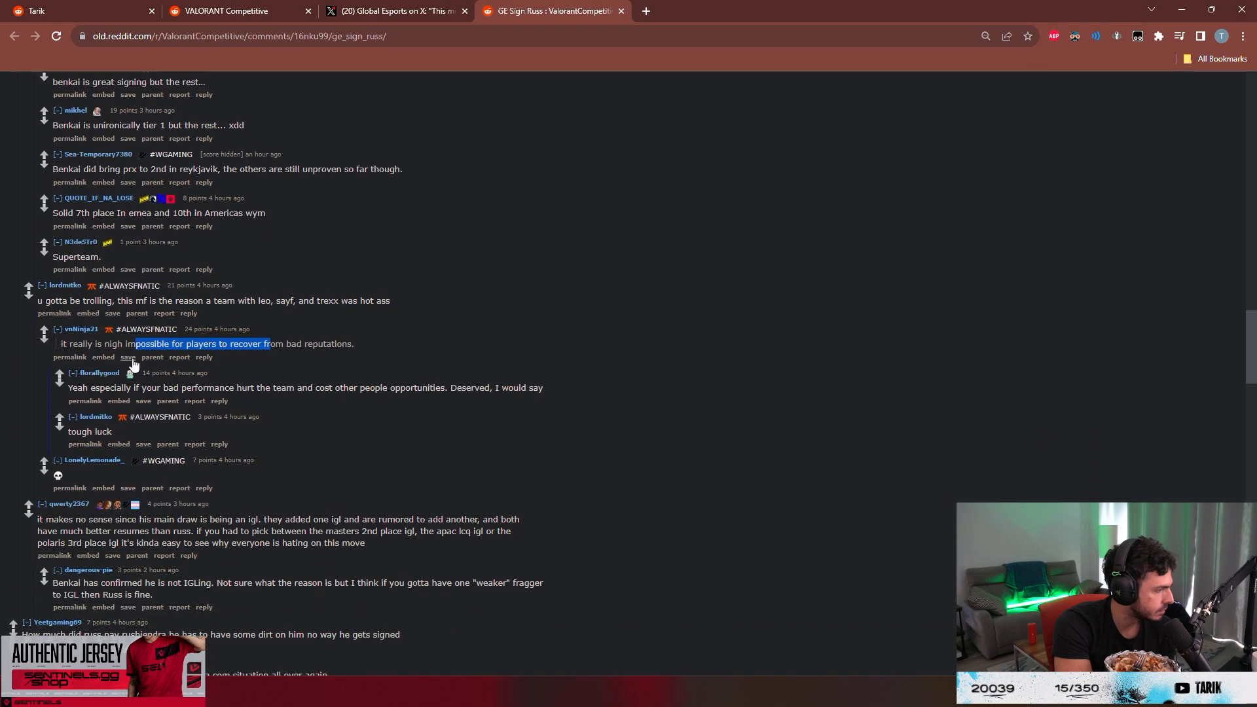
scroll("down", 3)
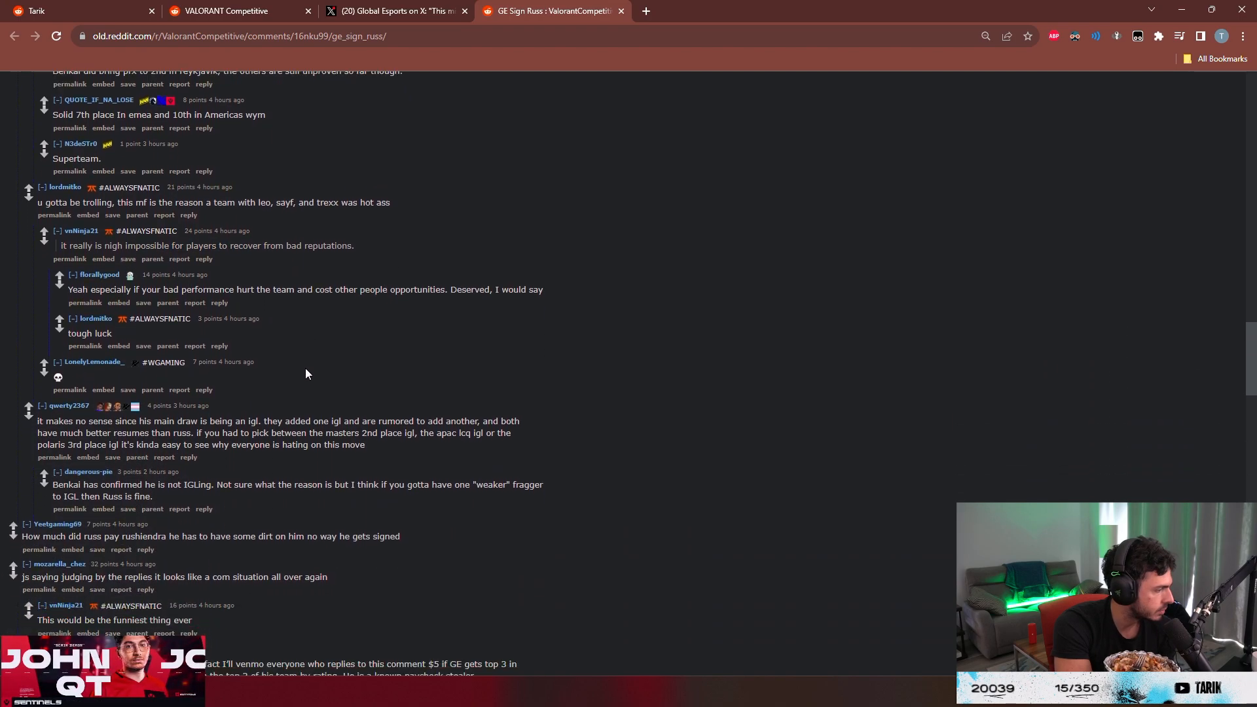
scroll("down", 3)
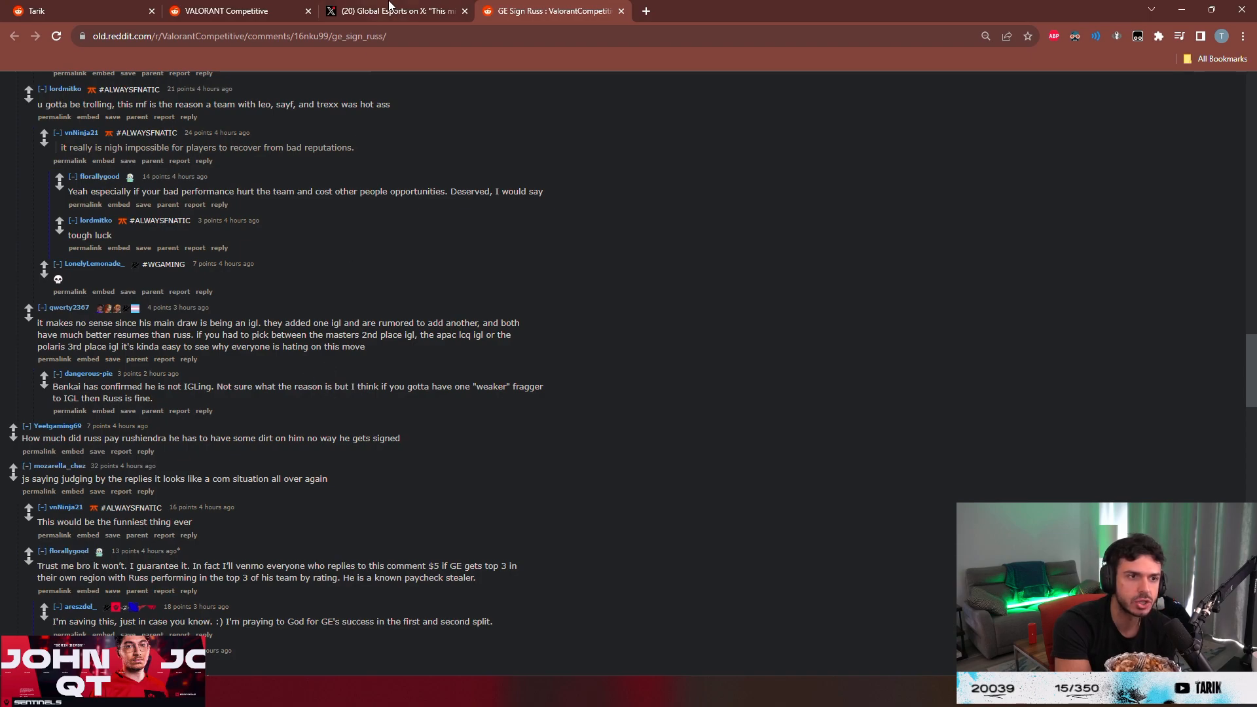
left_click(393, 11)
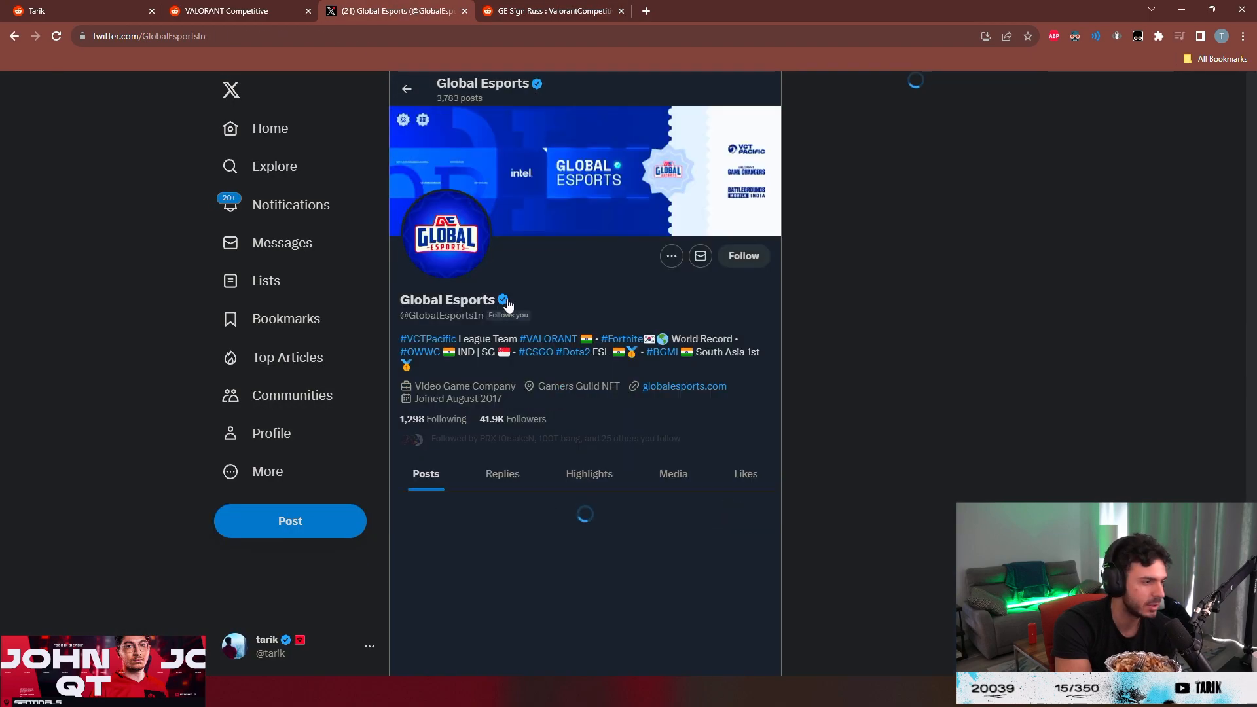
scroll("down", 3)
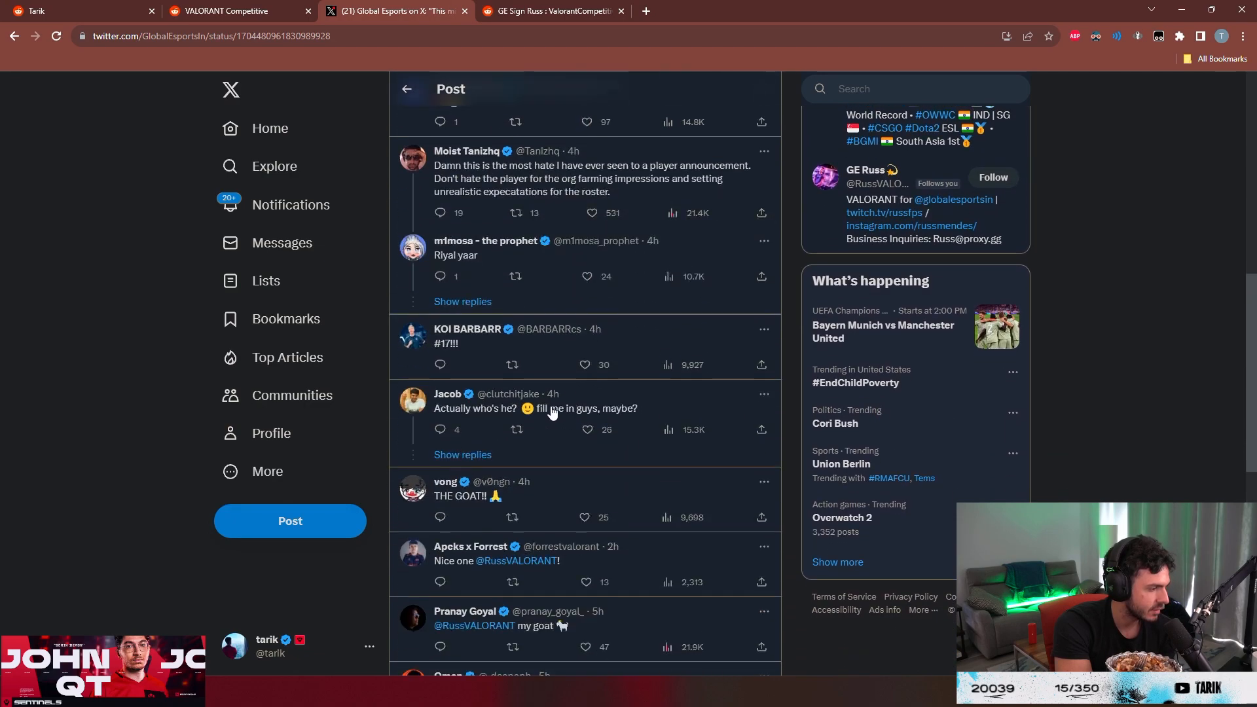
scroll("down", 3)
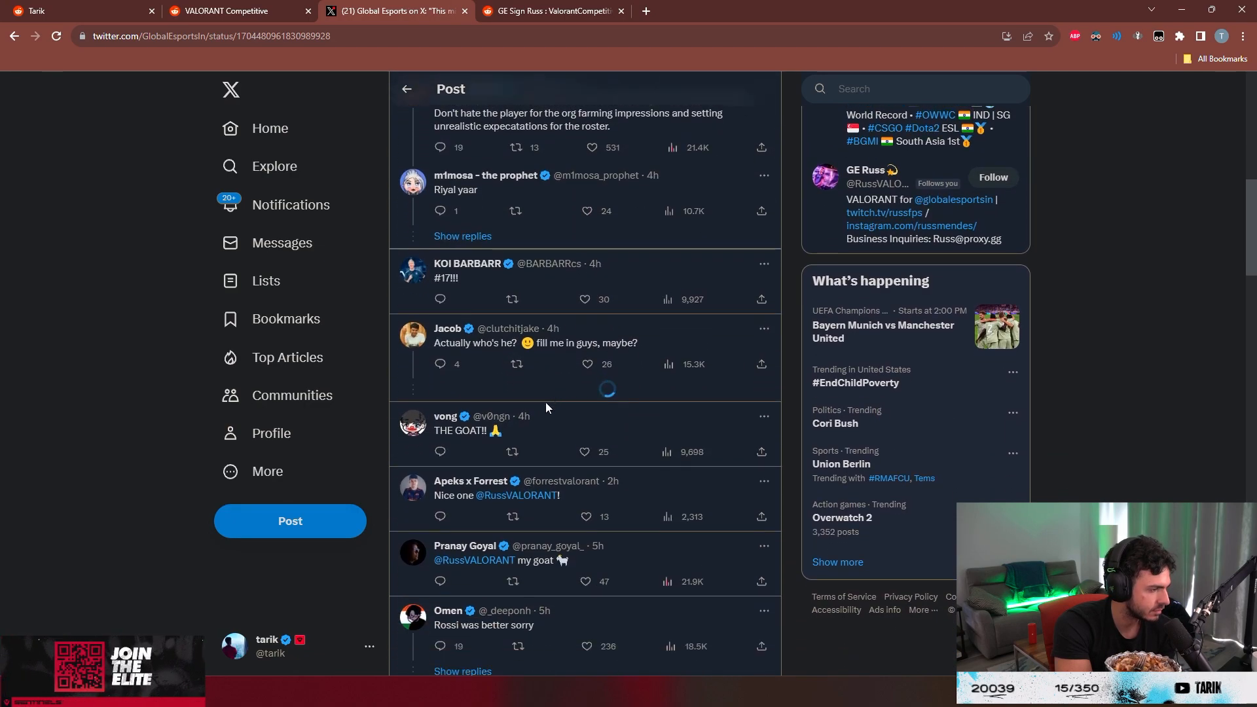
scroll("down", 3)
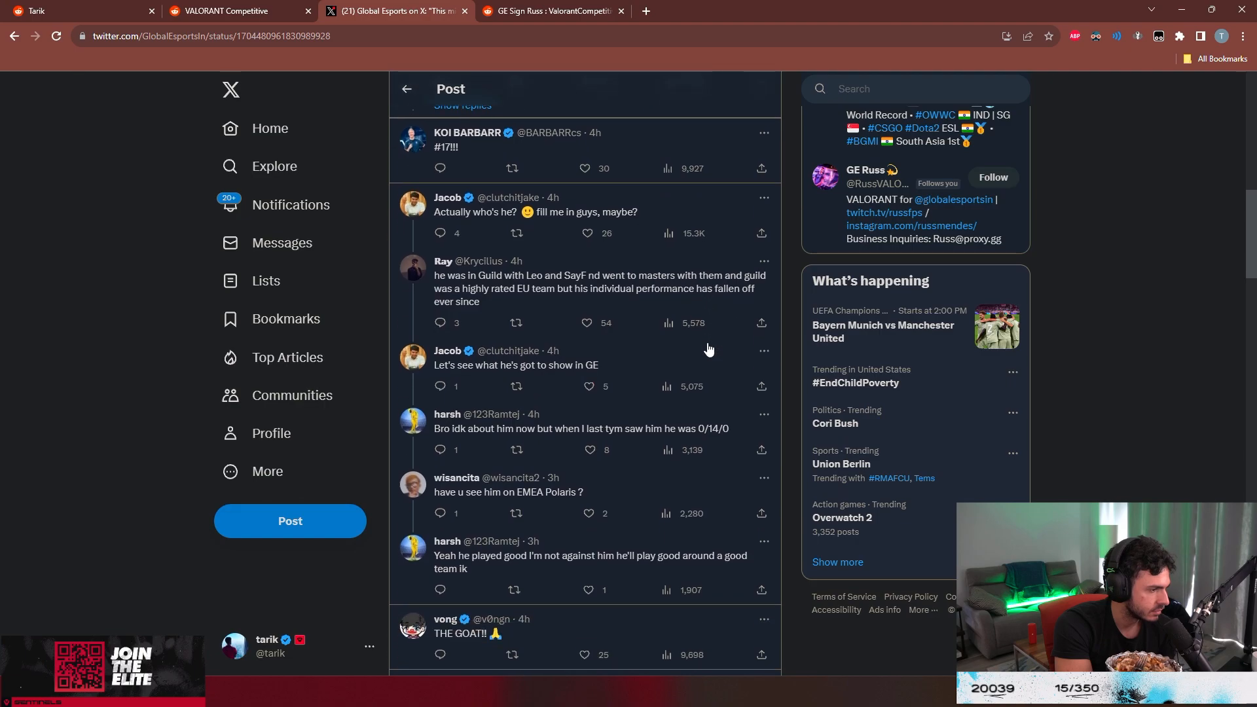
scroll("down", 3)
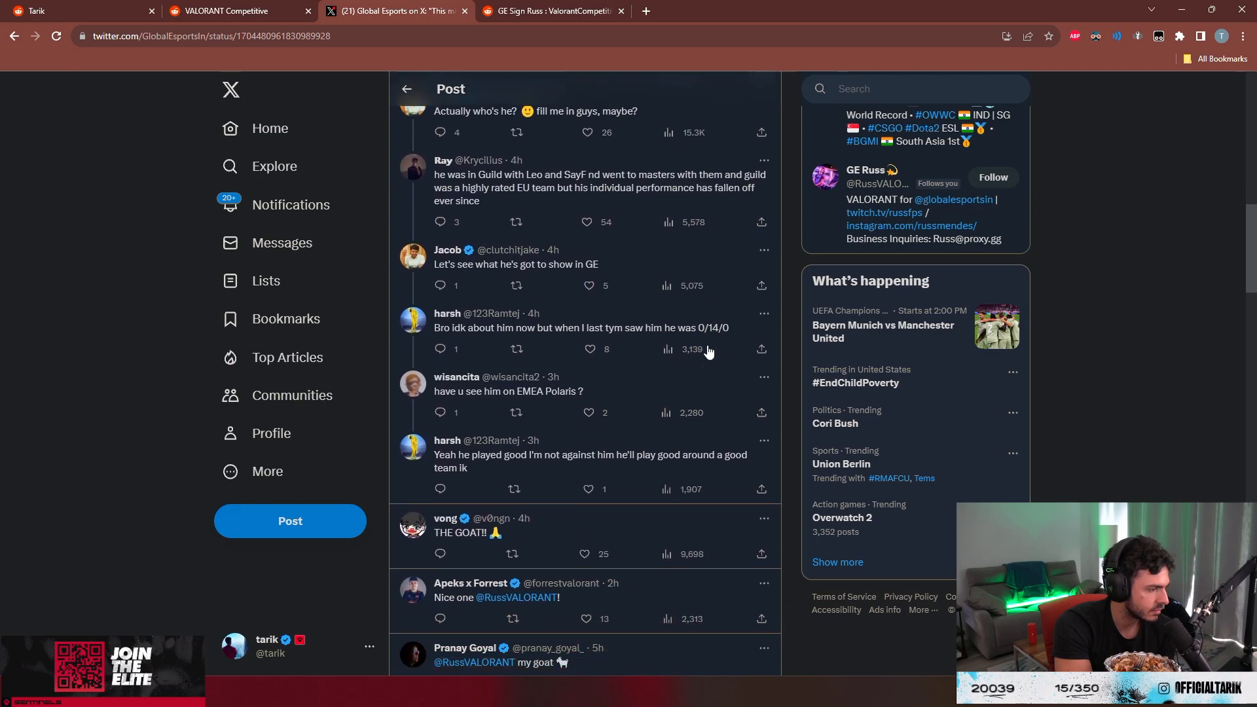
scroll("up", 3)
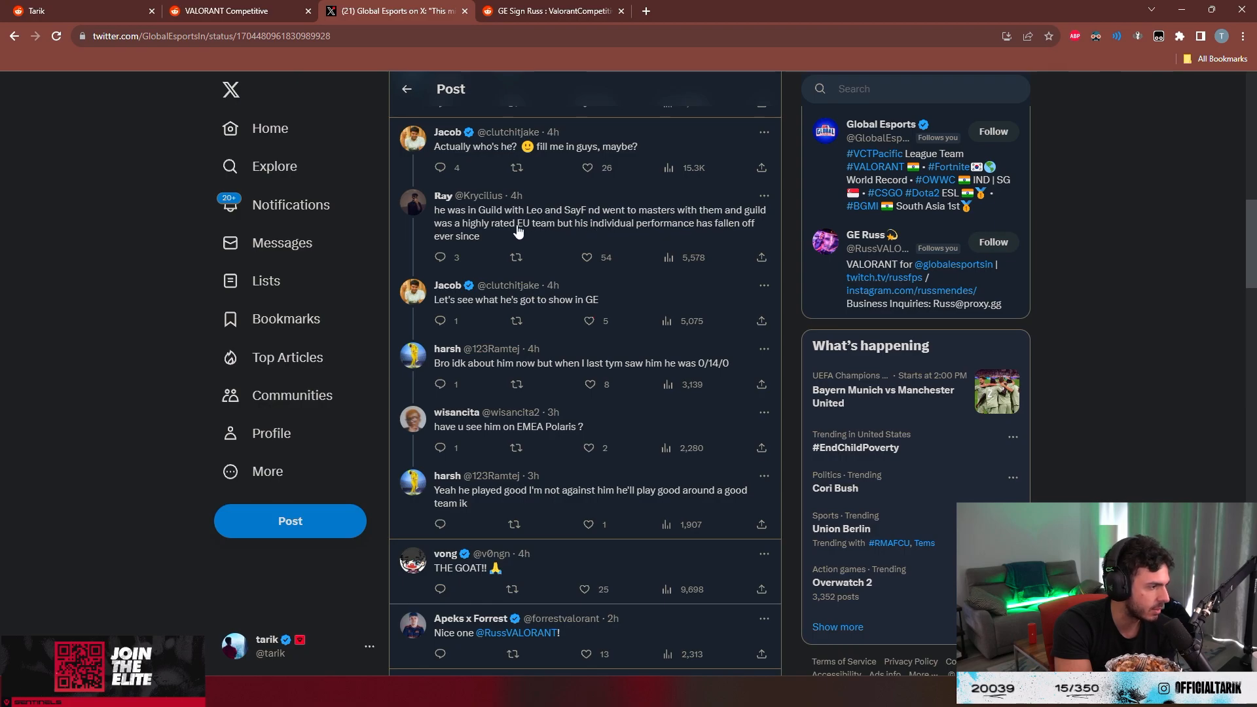
mouse_move(685, 231)
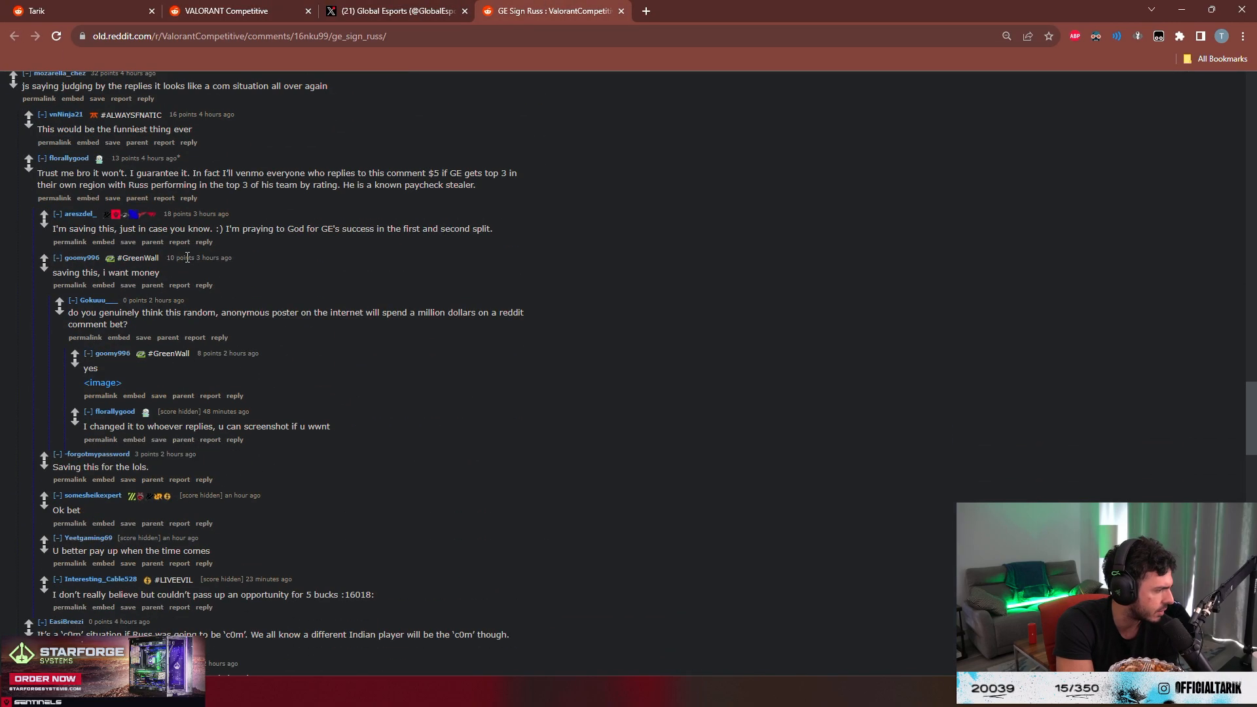
scroll("up", 3)
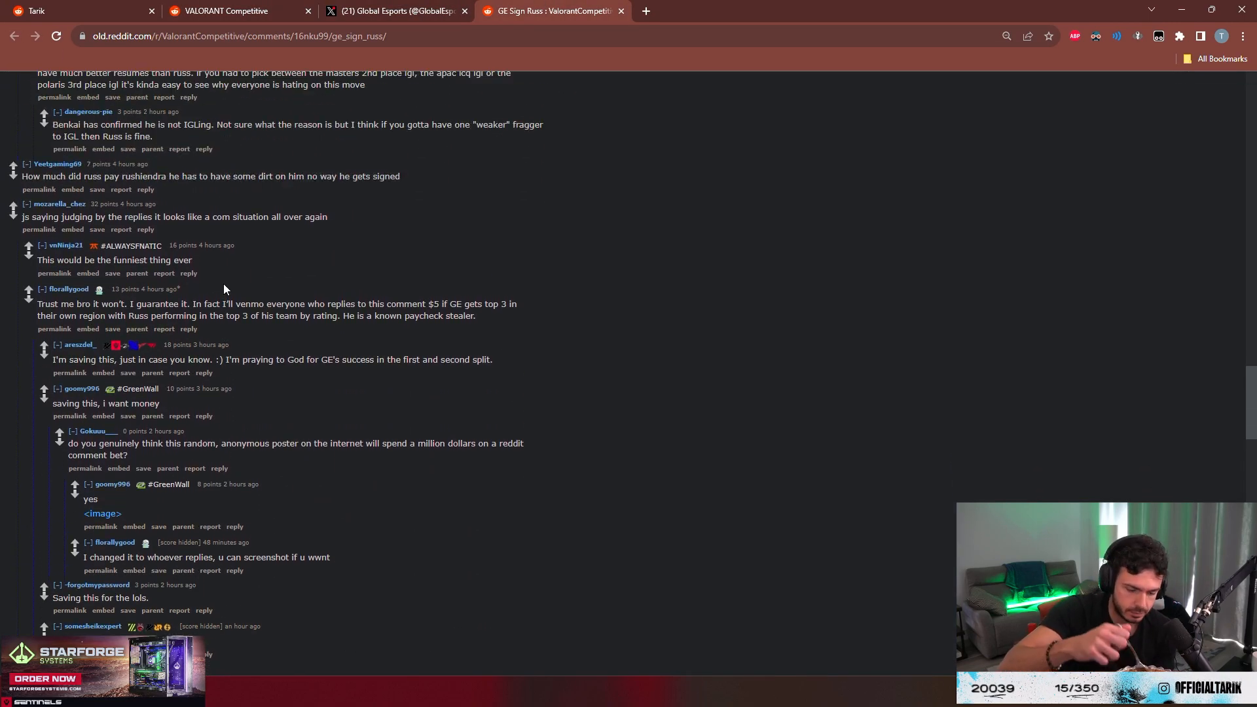